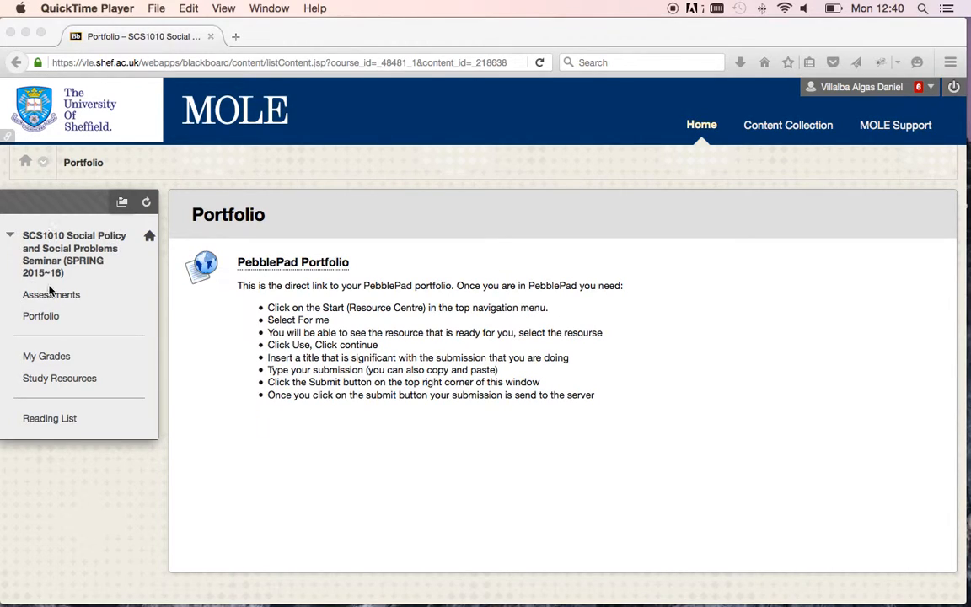
mouse_move(34, 322)
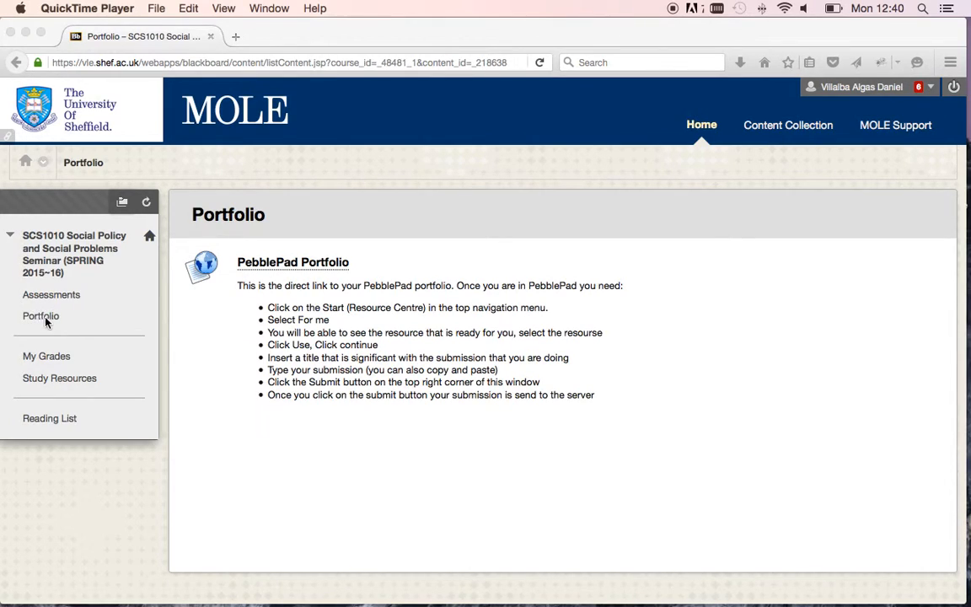
mouse_move(325, 375)
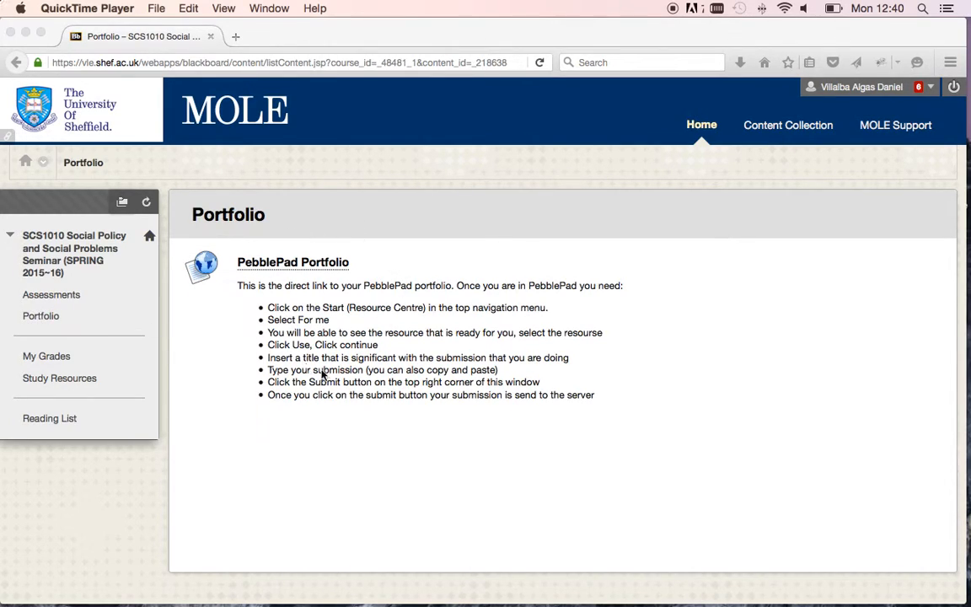
mouse_move(364, 237)
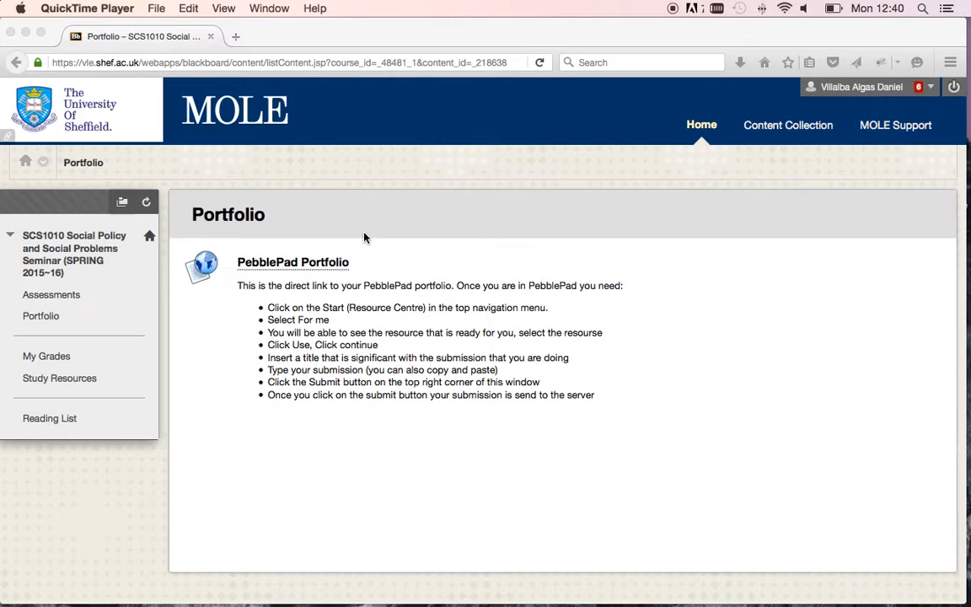
mouse_move(311, 274)
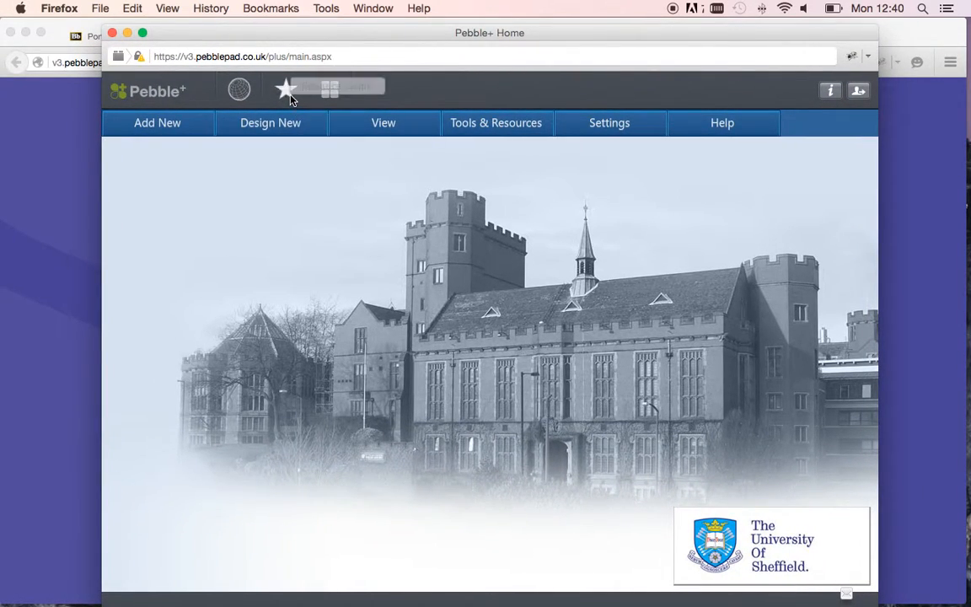
mouse_move(285, 90)
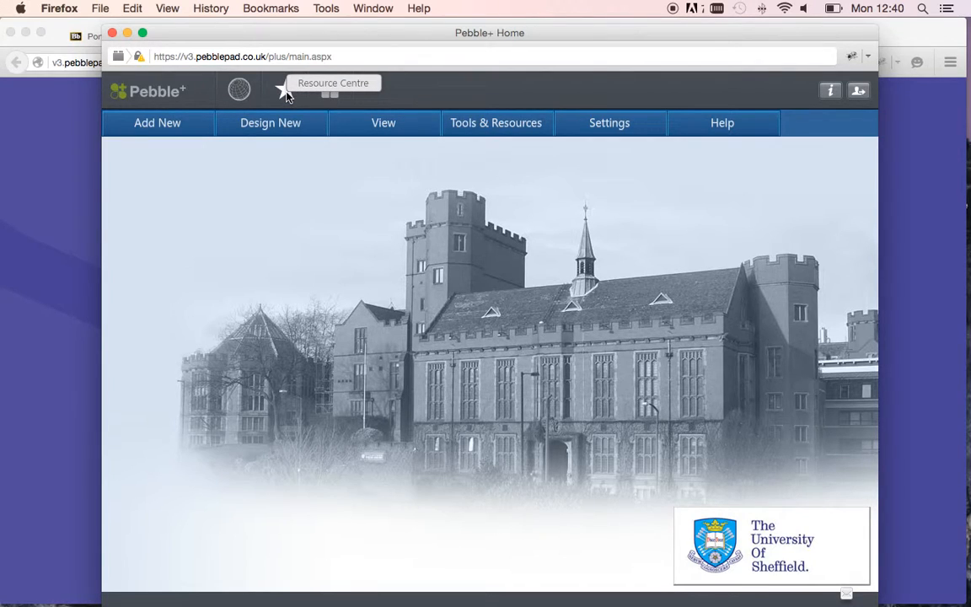
Open the Resource Centre's For Me list and select the shared SCS1010 Seminar resource.
left_click(281, 90)
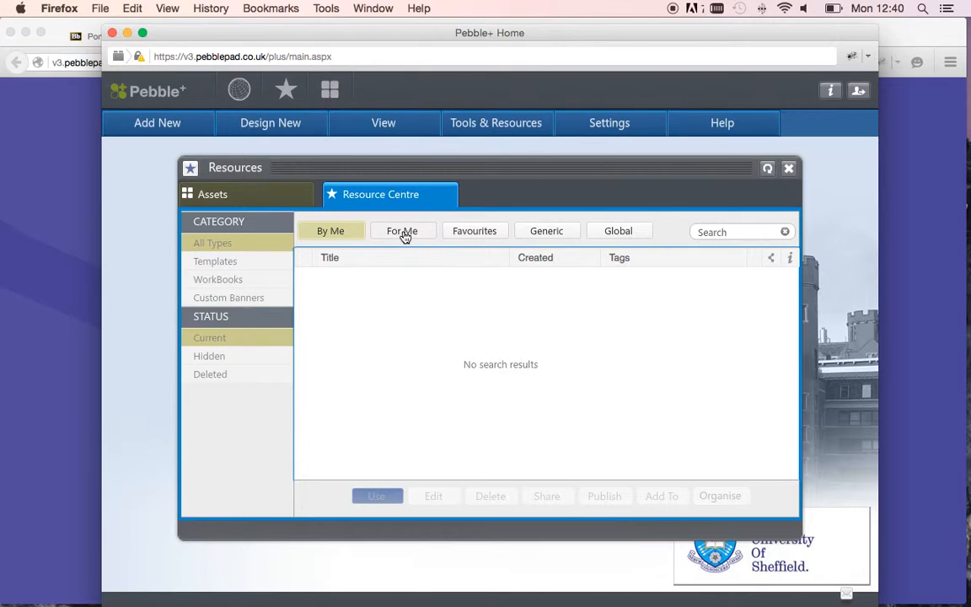
left_click(402, 230)
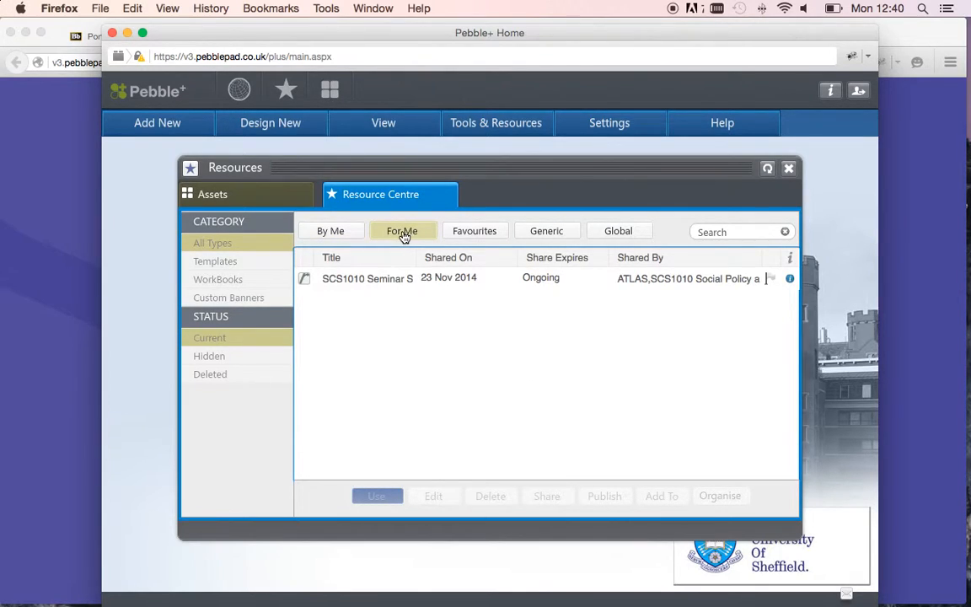
left_click(368, 278)
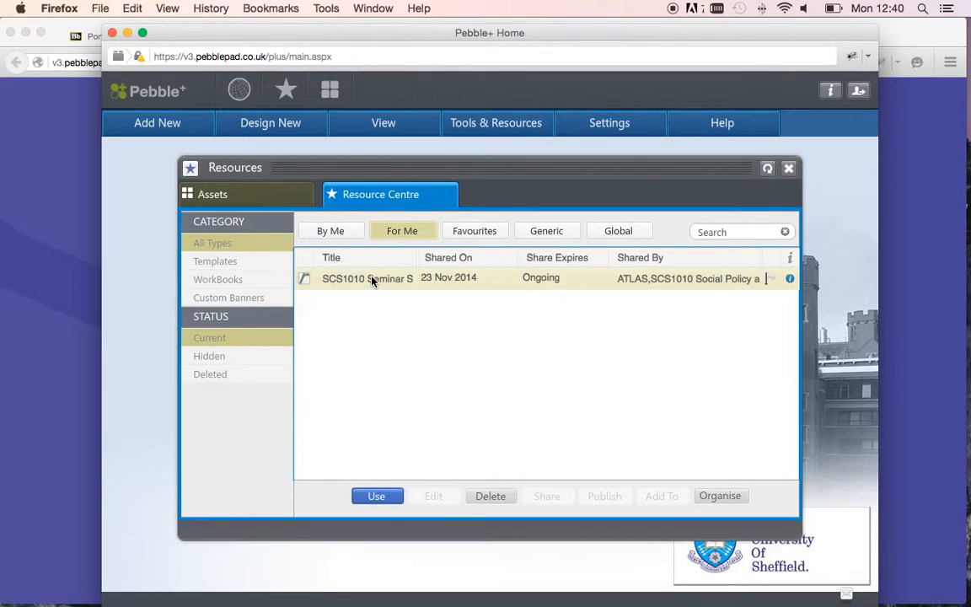
mouse_move(374, 299)
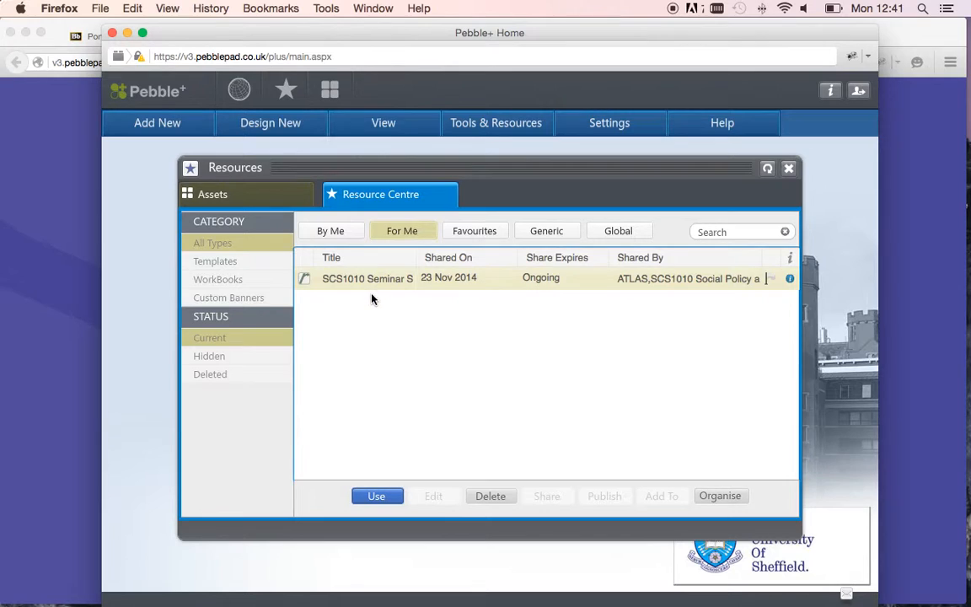
mouse_move(327, 285)
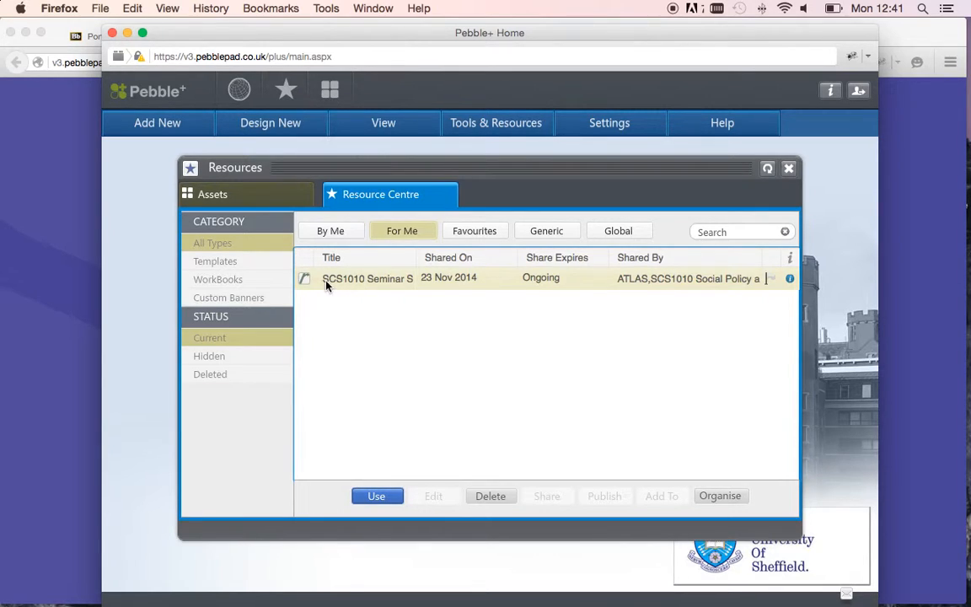
mouse_move(425, 284)
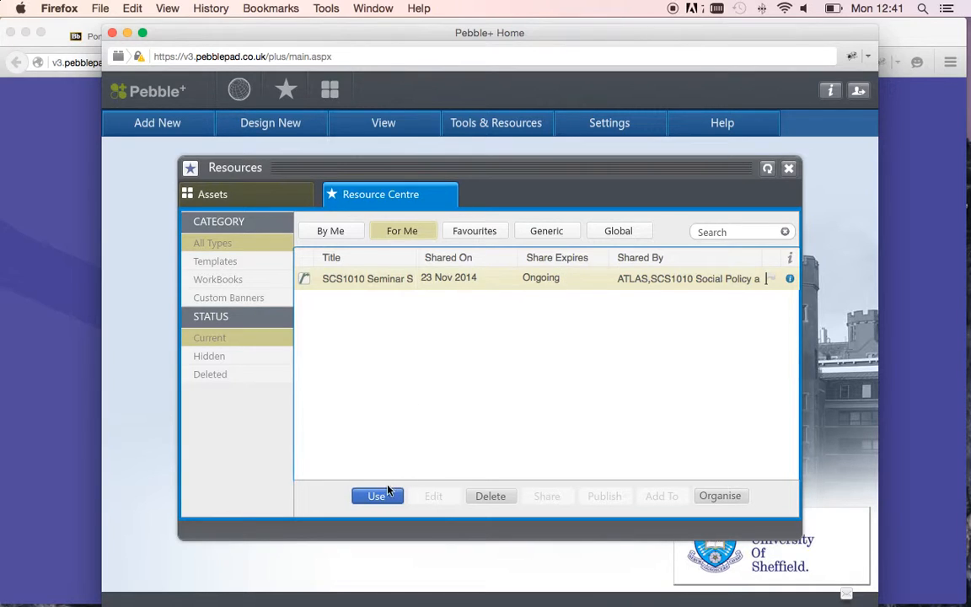
Use the seminar resource and accept the auto-submit notice to open a blank SCS1002 Submission 9 form.
left_click(377, 495)
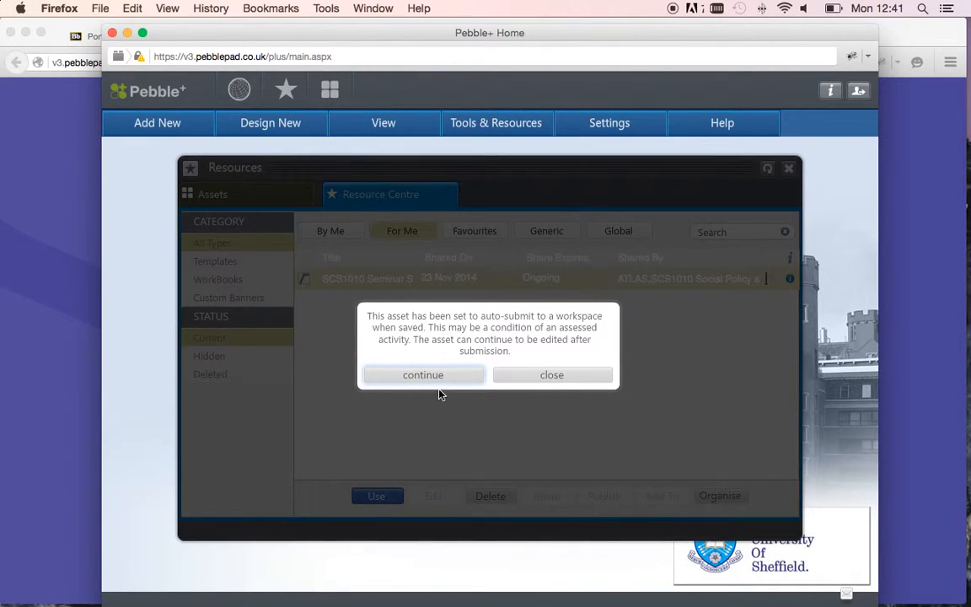
left_click(422, 374)
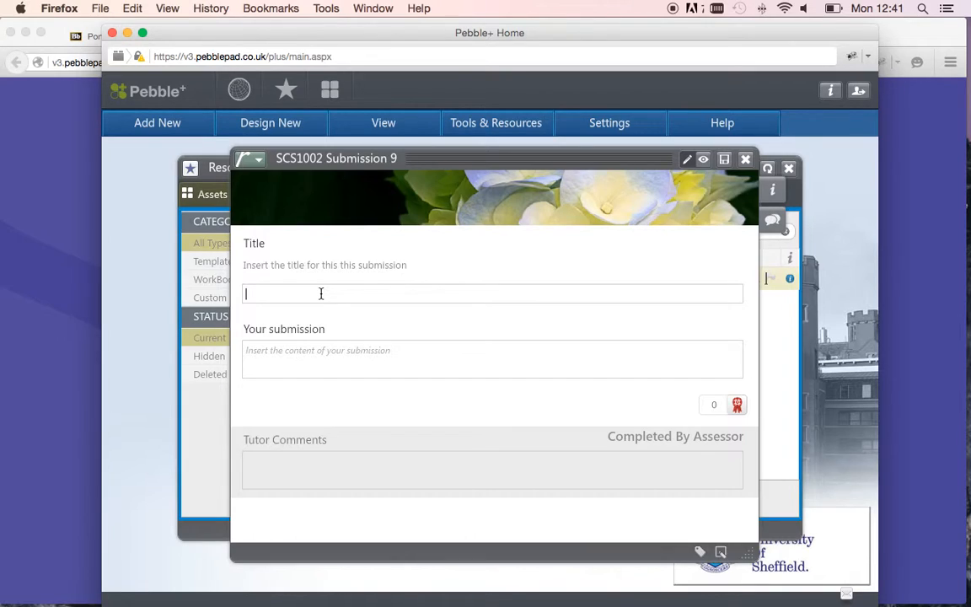
Title the submission 'Seminar 1 - This is my first submission' and enter 'The submission' as content.
type("Wee")
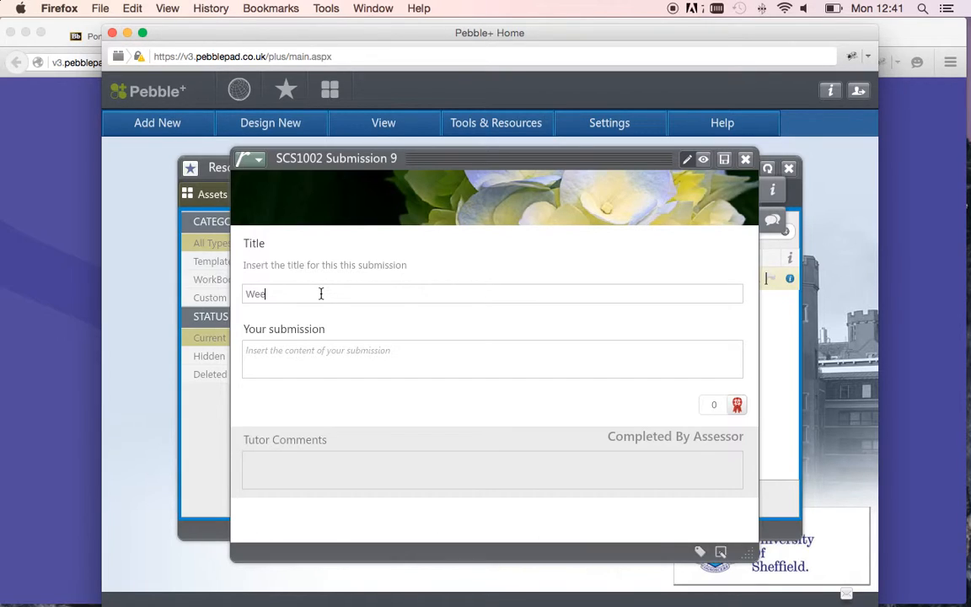
type("Semian")
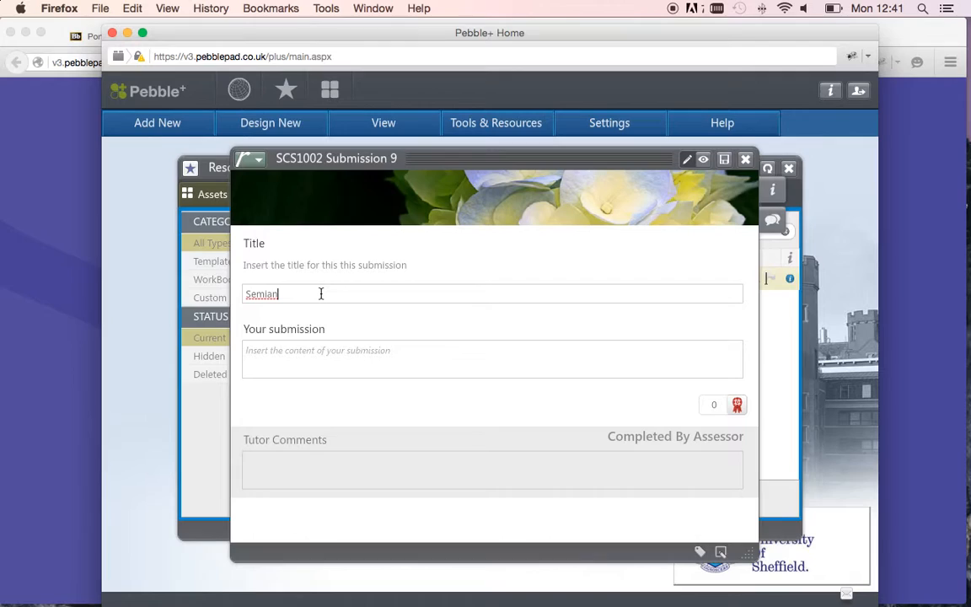
type("Seminar 1")
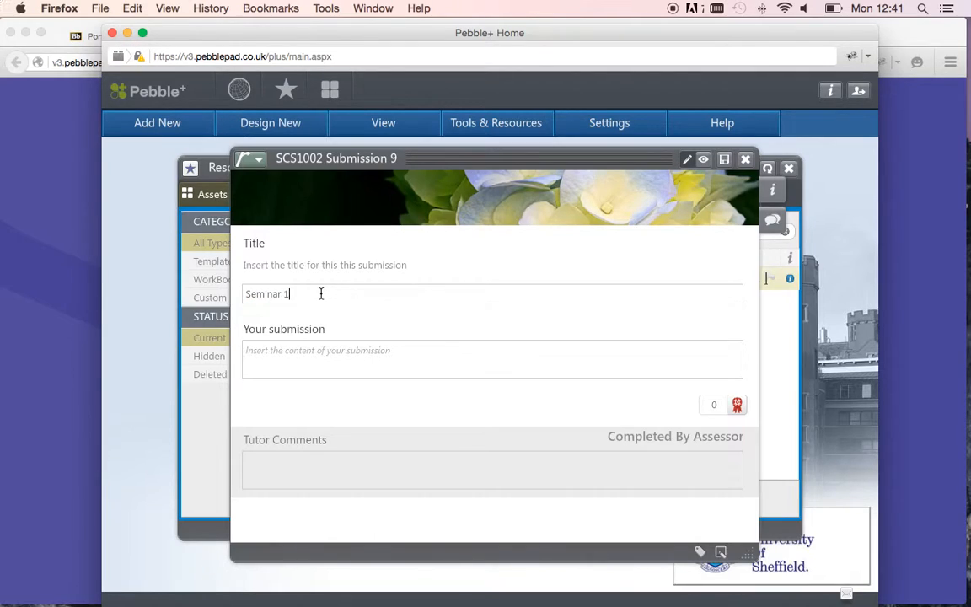
type("-")
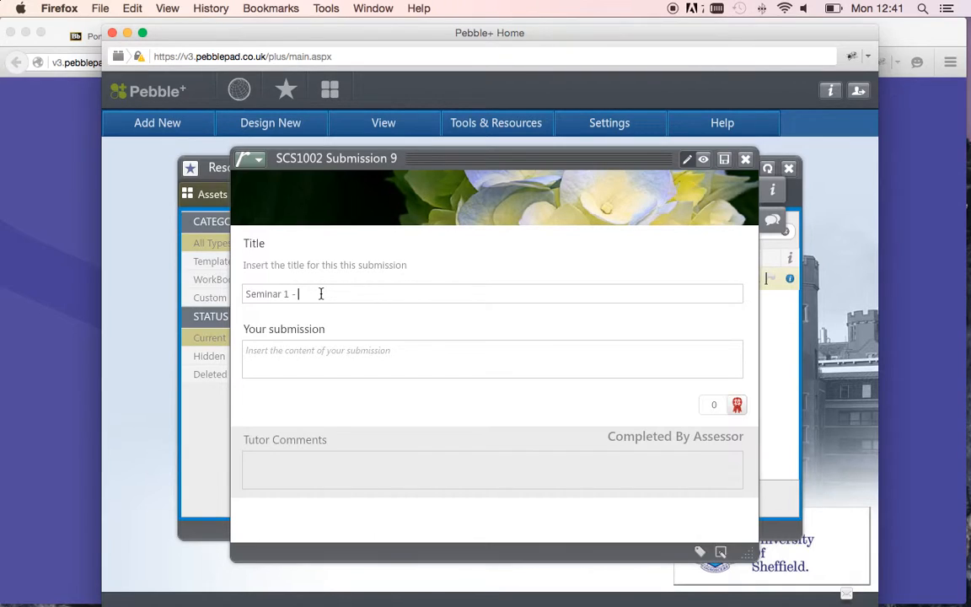
type("This is my first")
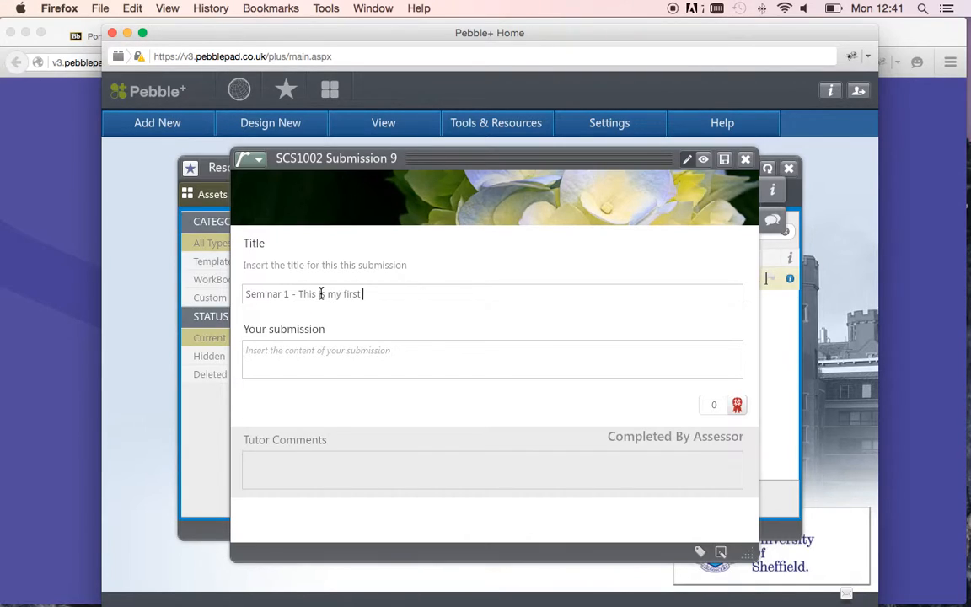
type("submission")
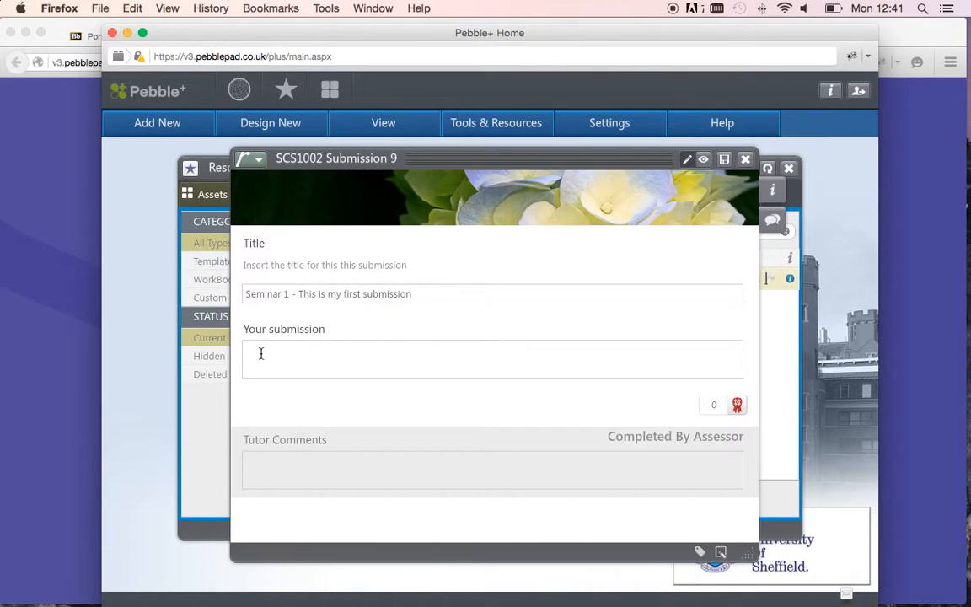
mouse_move(300, 364)
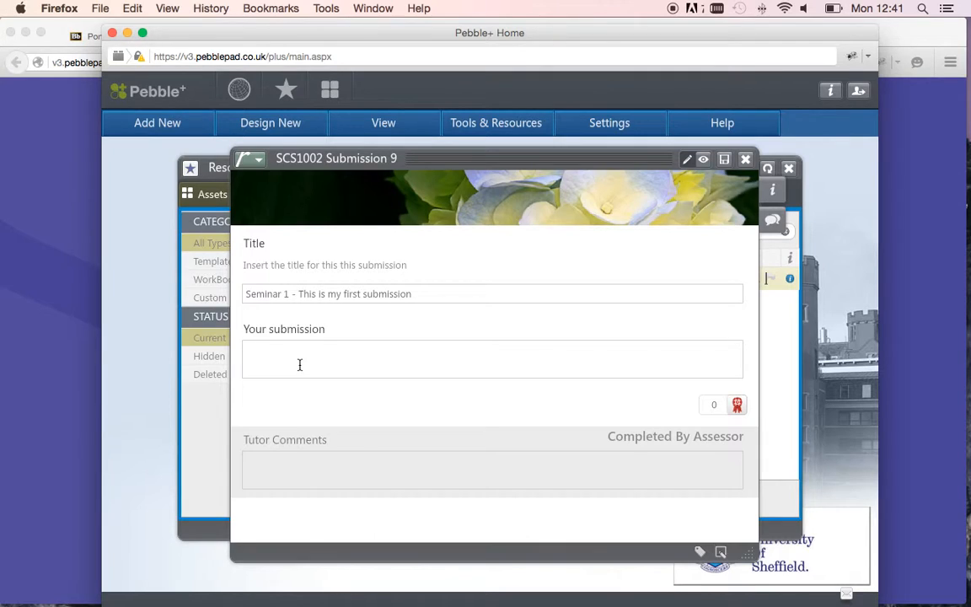
type("The s")
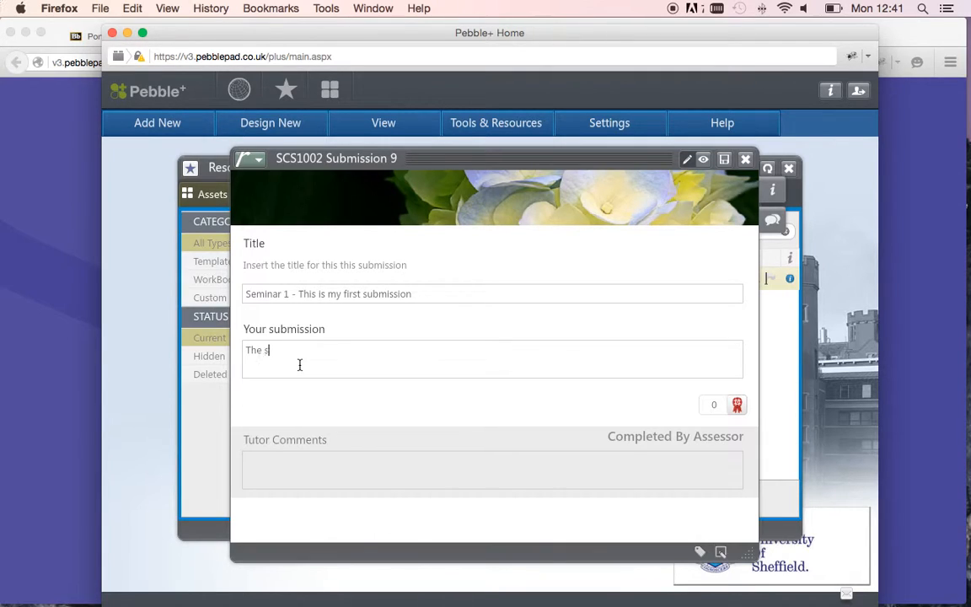
type("ubmission")
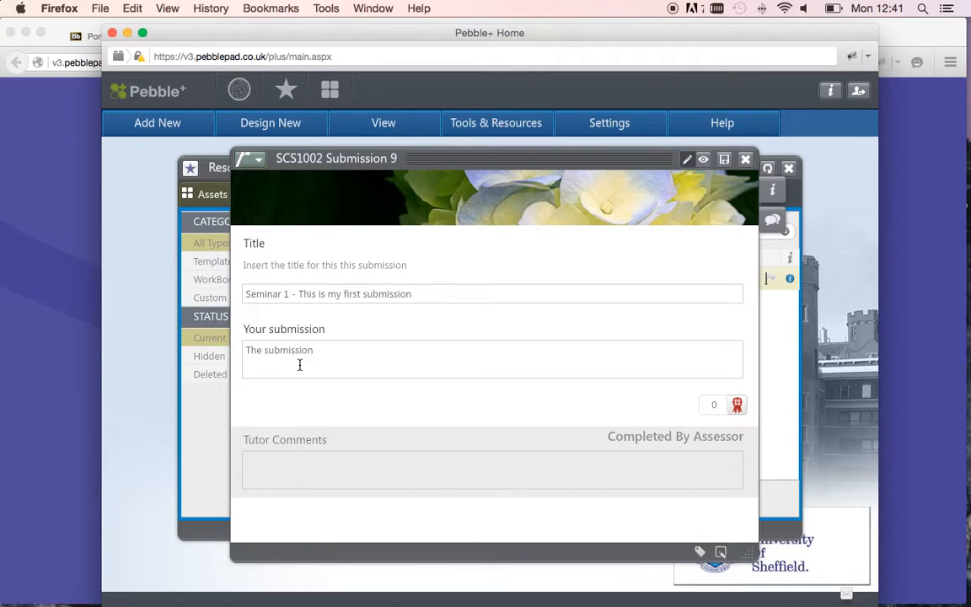
mouse_move(313, 375)
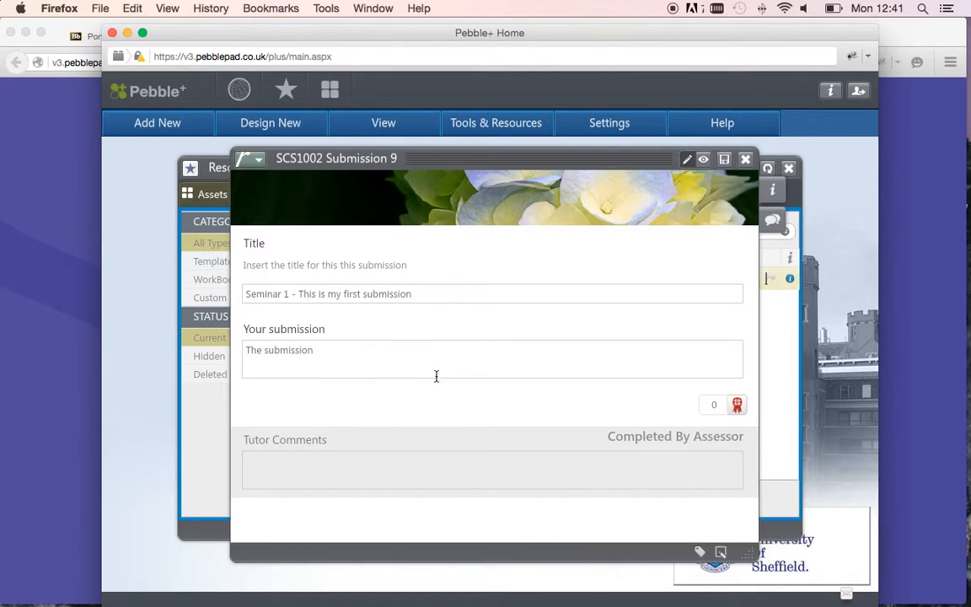
mouse_move(725, 160)
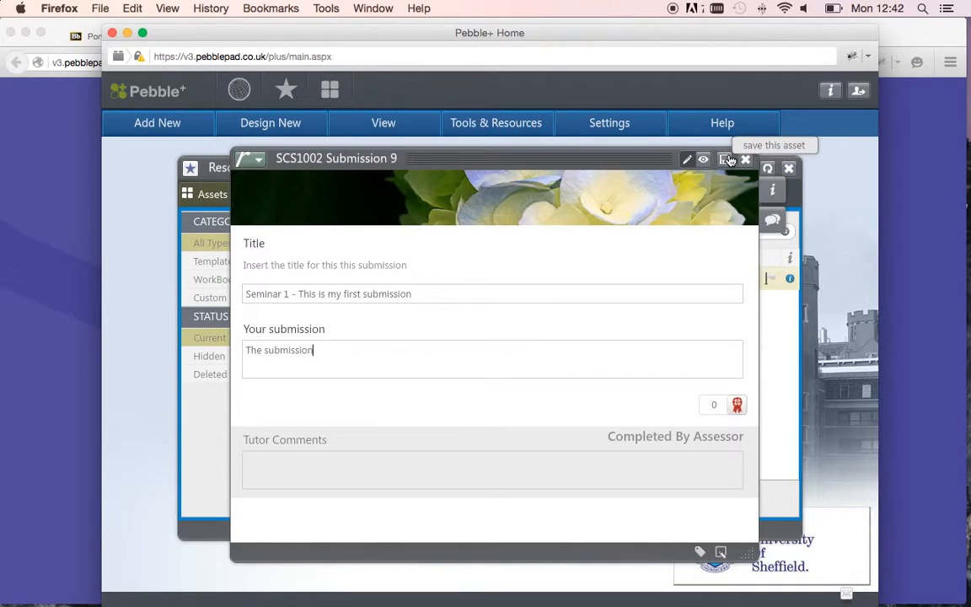
Save the seminar submission and wait for the SCS1010 workspace acceptance notice.
left_click(727, 160)
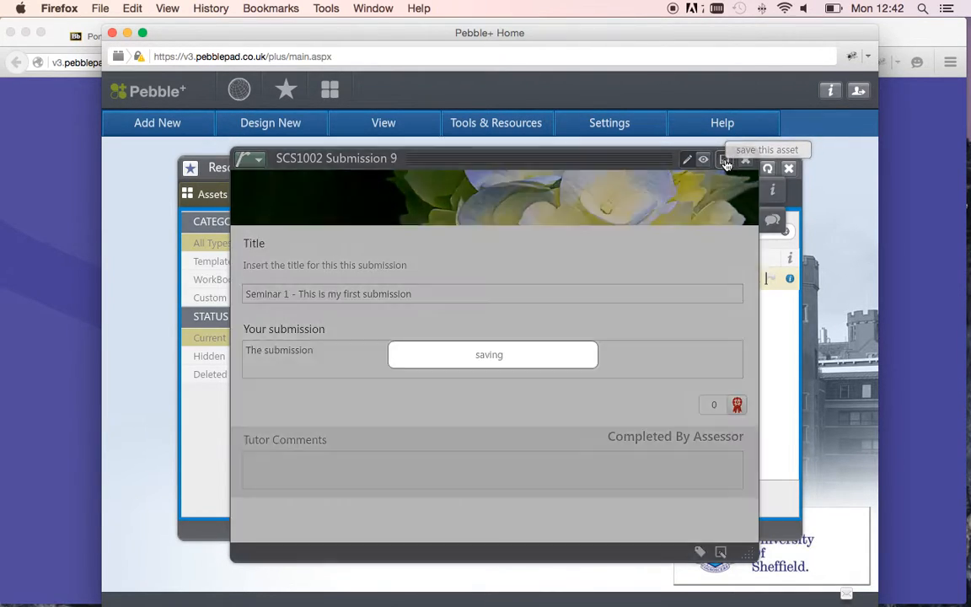
left_click(725, 159)
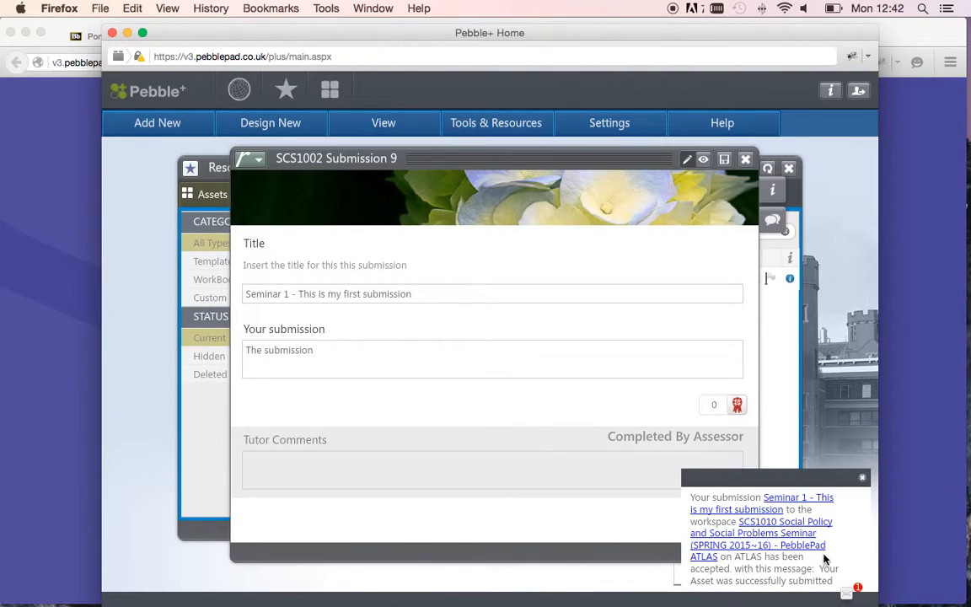
mouse_move(806, 544)
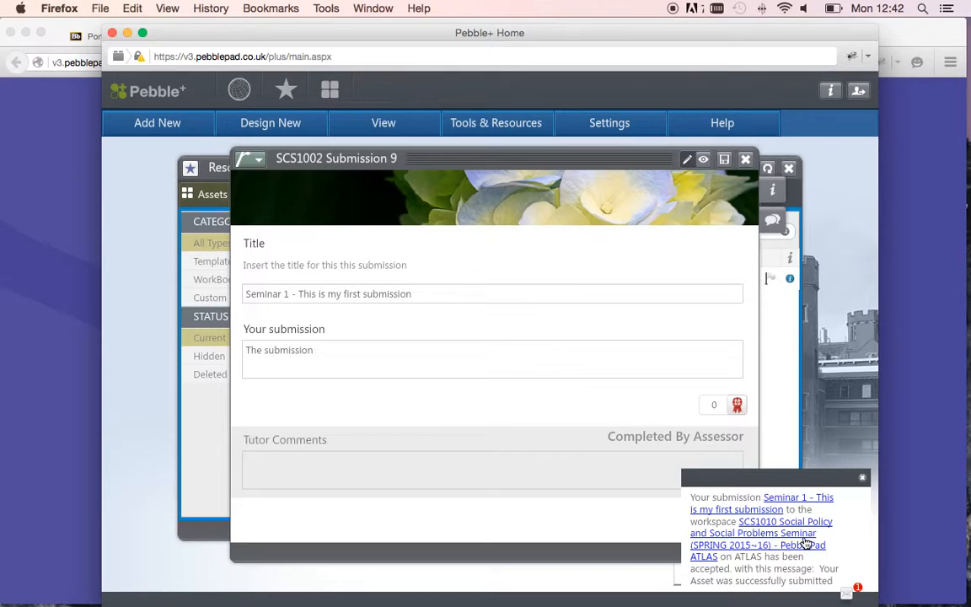
mouse_move(746, 159)
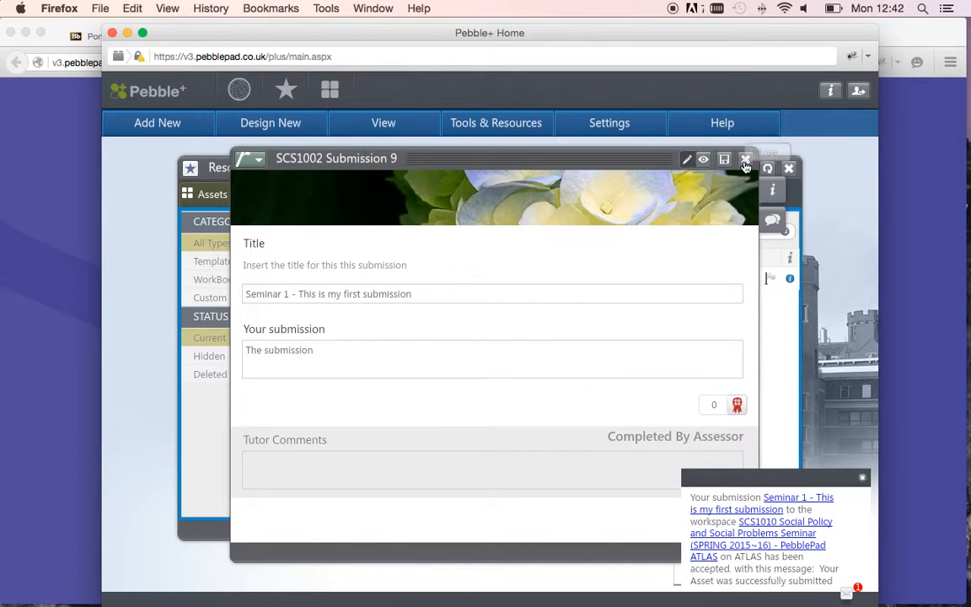
Close the saved submission and start a second submission from the shared seminar template.
left_click(745, 161)
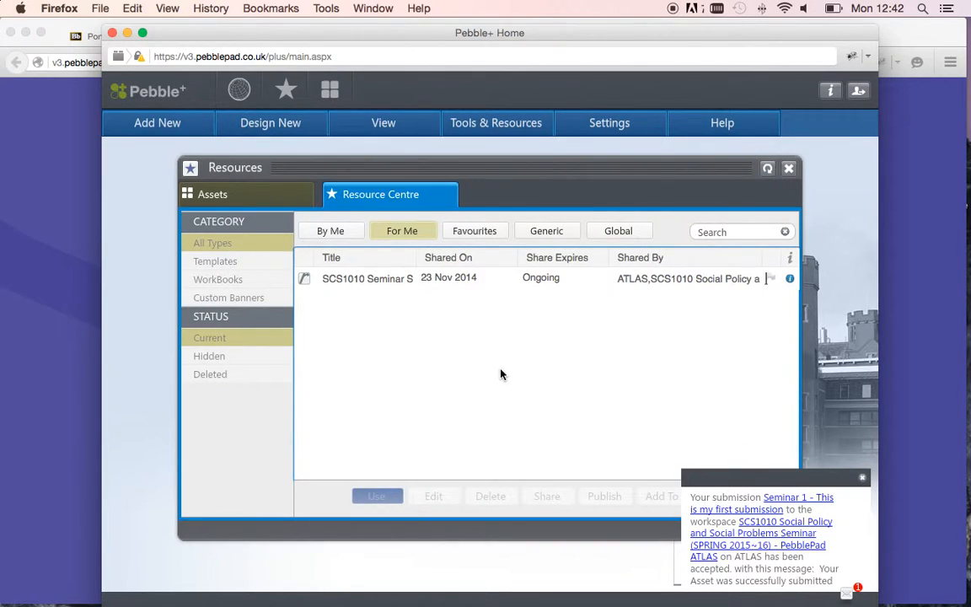
left_click(367, 278)
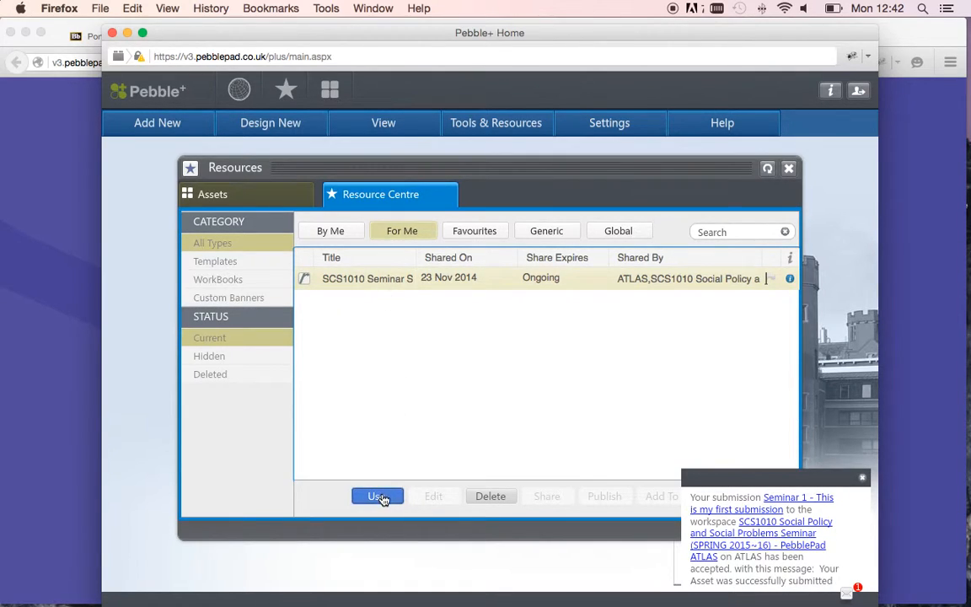
left_click(377, 496)
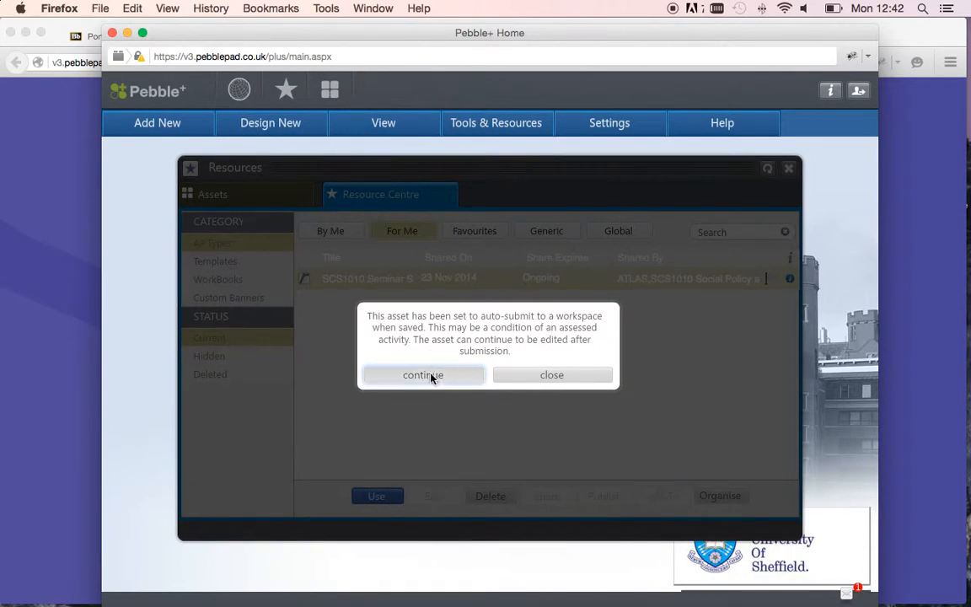
left_click(423, 376)
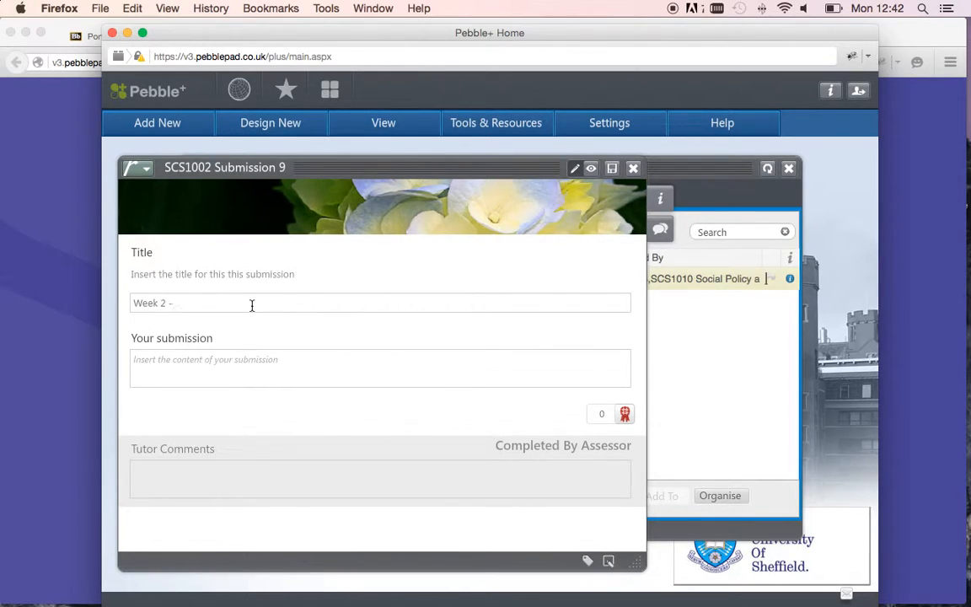
mouse_move(256, 279)
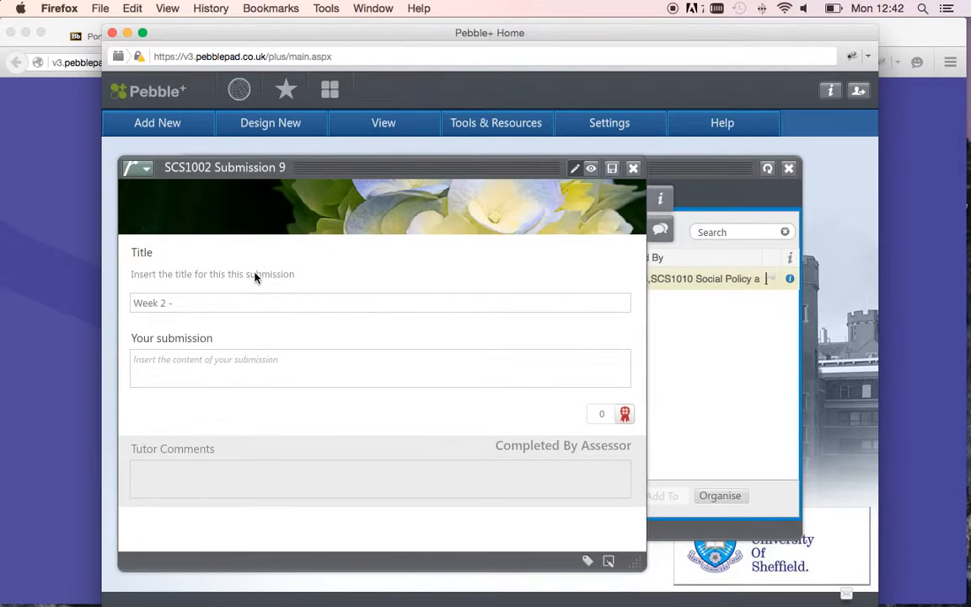